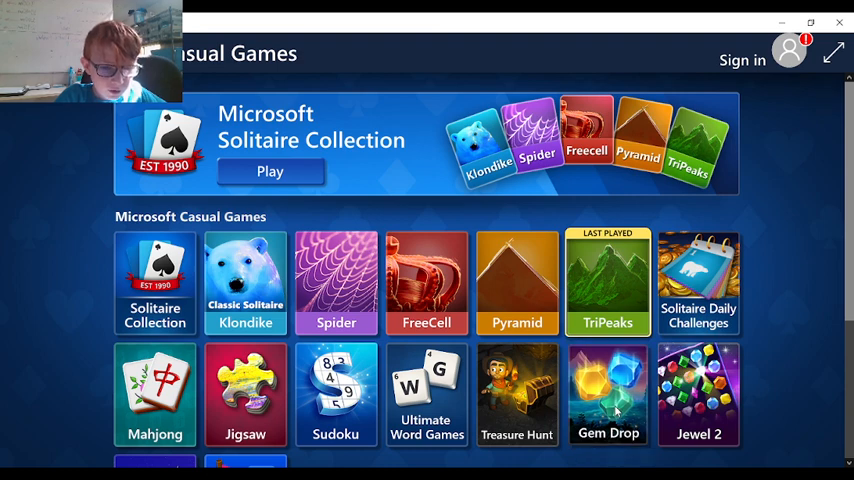
Step: Launch Gem Drop from the Microsoft Casual Games hub grid
click(608, 390)
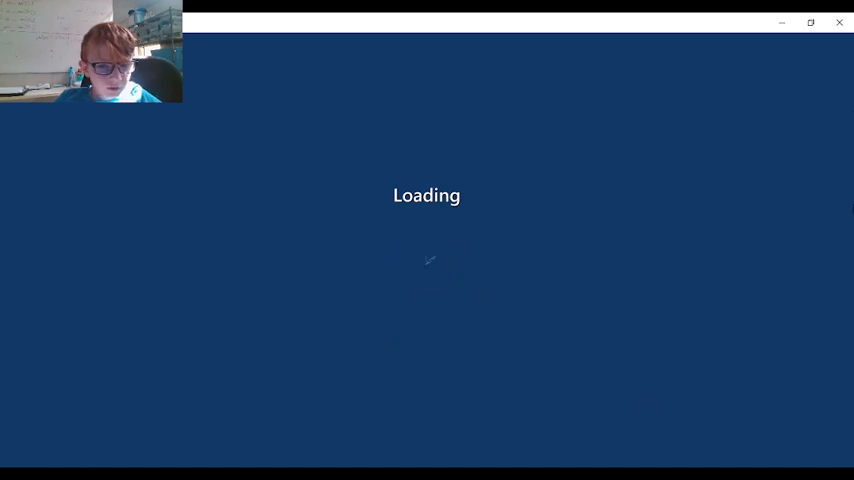
mouse_move(780, 62)
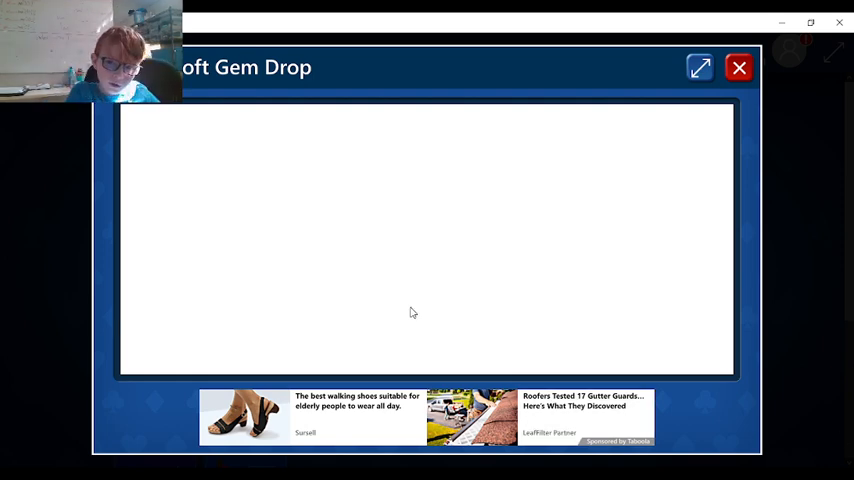
mouse_move(672, 176)
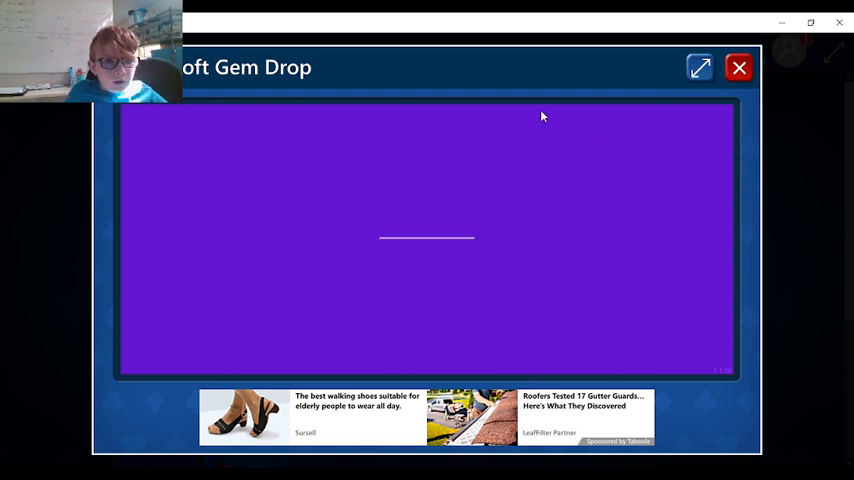
mouse_move(436, 216)
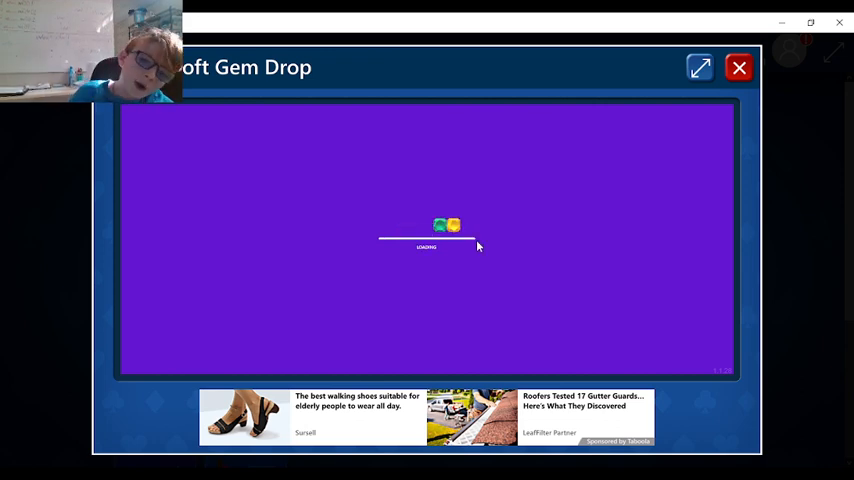
mouse_move(404, 208)
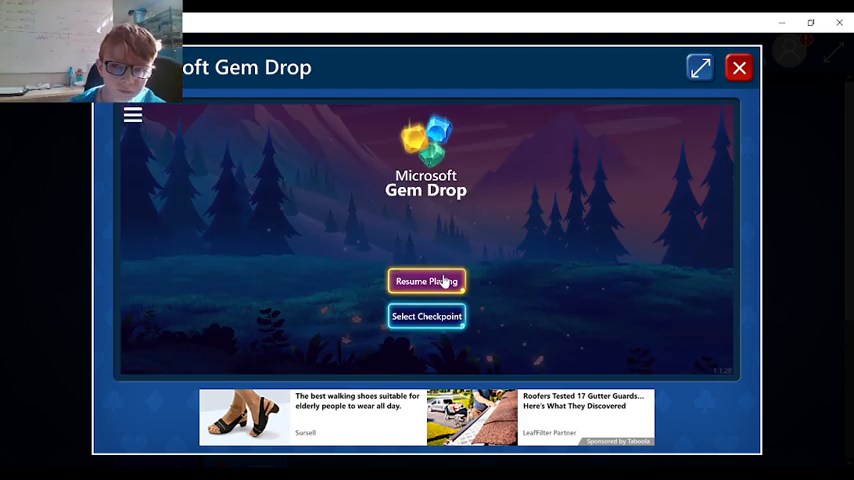
Step: Start Gem Drop from the Level 1 checkpoint so the level begins loading
click(426, 316)
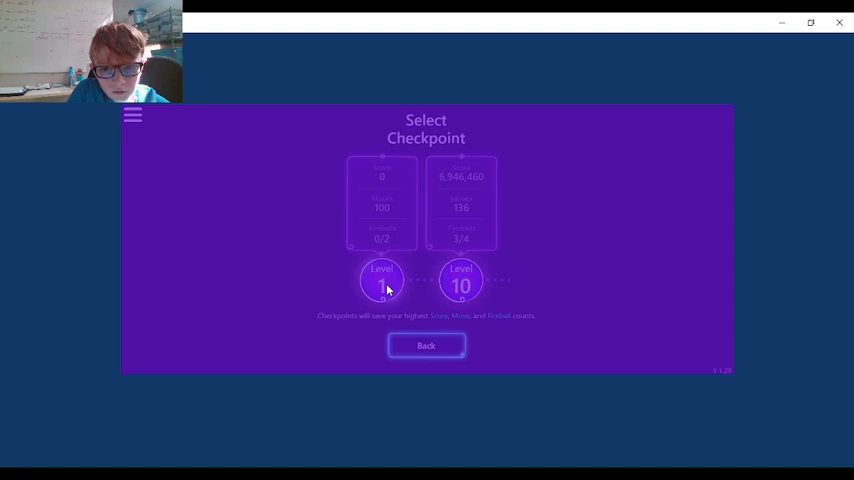
click(380, 280)
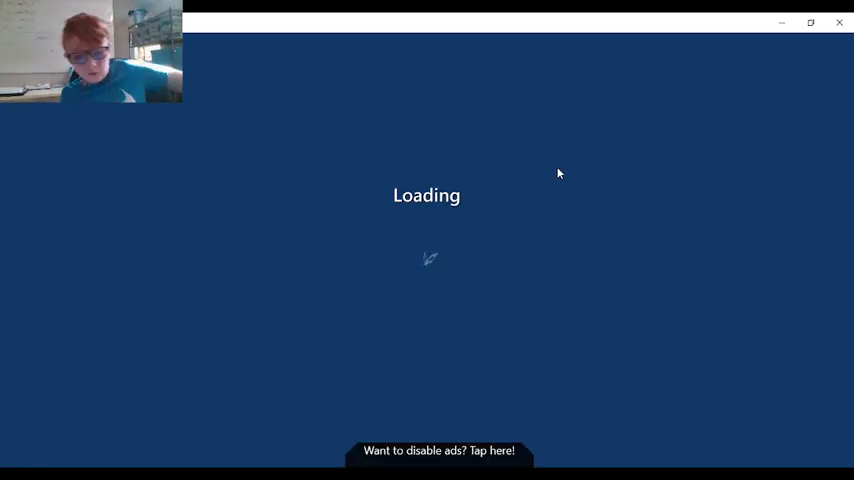